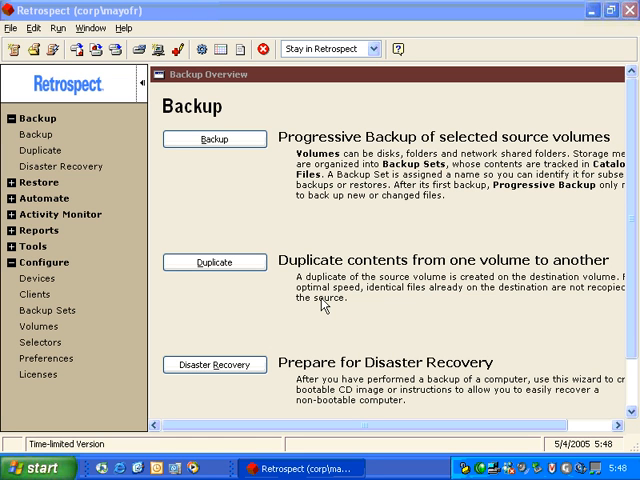
{"action": "mouse_move", "coordinate": [127, 199]}
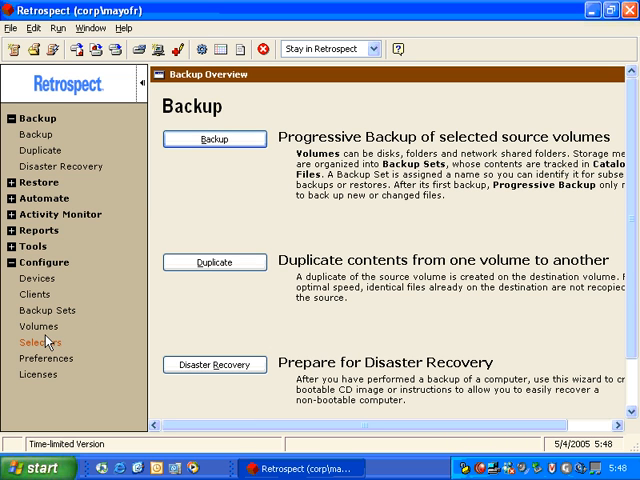
From the Volumes database, browse My Network through Microsoft Windows Network into the DANTZ domain.
{"action": "left_click", "coordinate": [40, 326]}
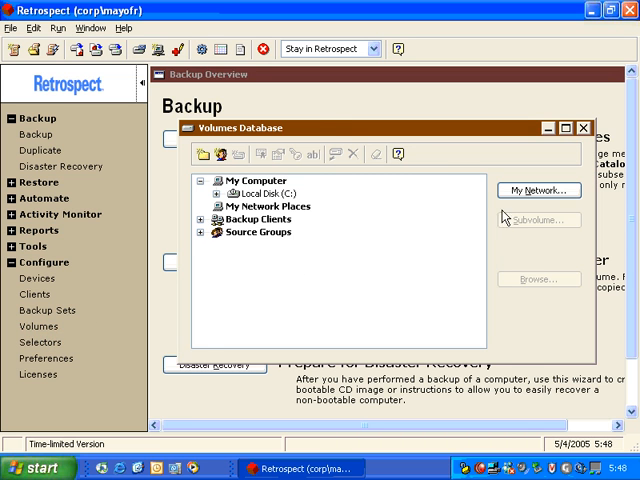
{"action": "left_click", "coordinate": [539, 190]}
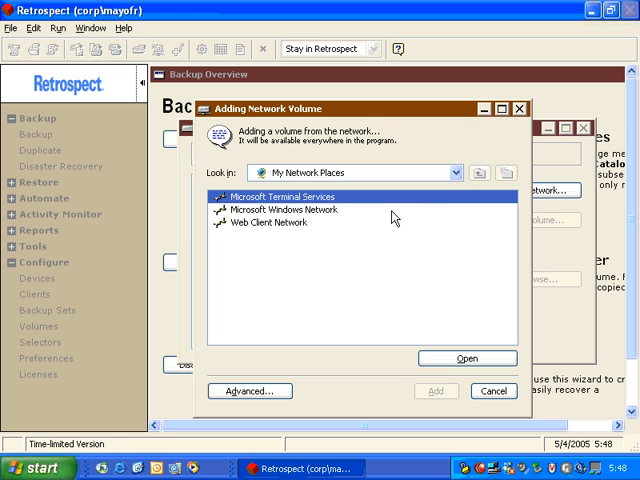
{"action": "double_click", "coordinate": [286, 209]}
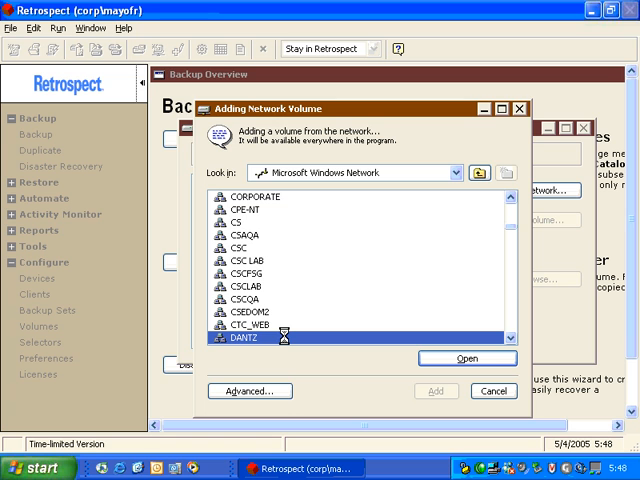
{"action": "double_click", "coordinate": [248, 339]}
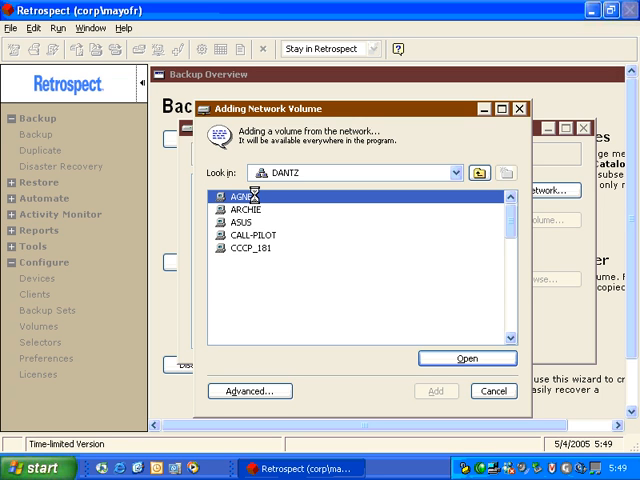
{"action": "left_click", "coordinate": [240, 194]}
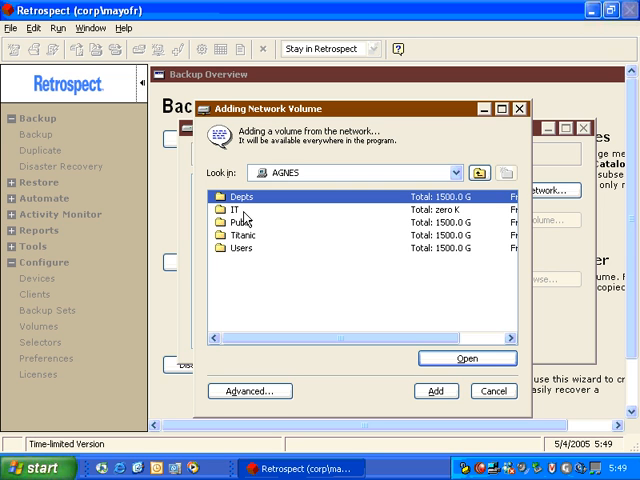
{"action": "left_click", "coordinate": [239, 248]}
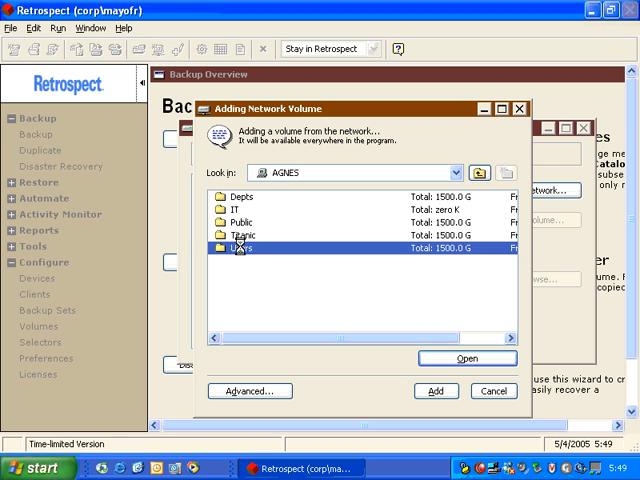
{"action": "double_click", "coordinate": [236, 247]}
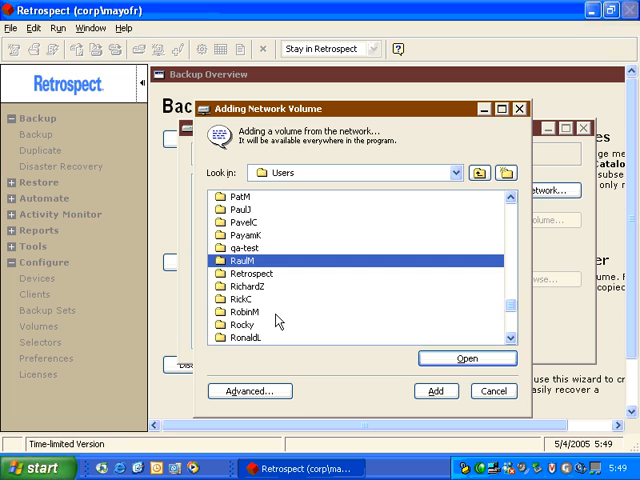
{"action": "double_click", "coordinate": [246, 311]}
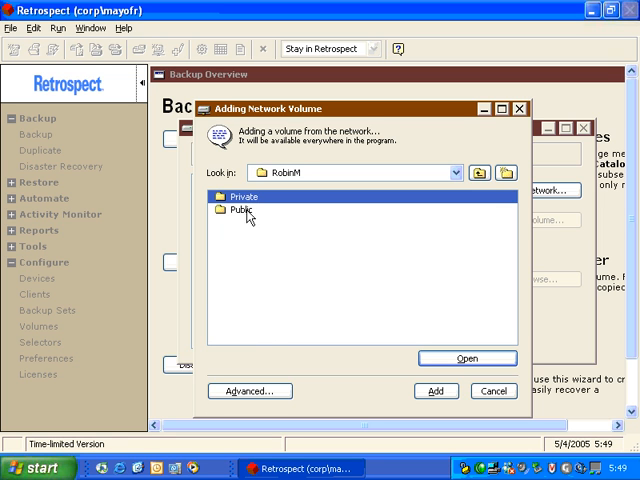
{"action": "double_click", "coordinate": [243, 210]}
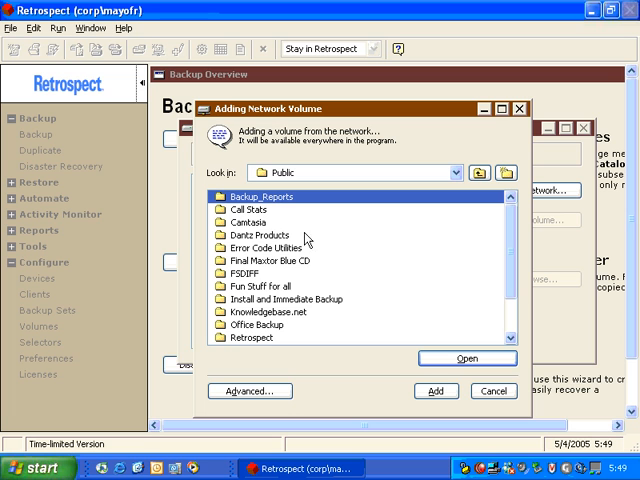
{"action": "mouse_move", "coordinate": [418, 373]}
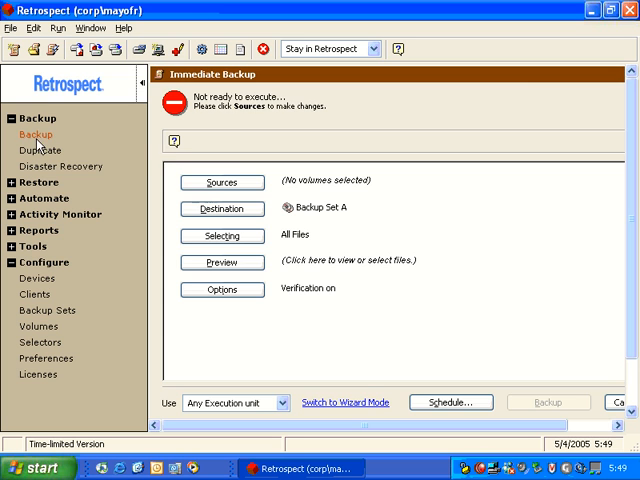
Check that Backup_Reports on Agnes is listed among Immediate Backup sources, then cancel.
{"action": "left_click", "coordinate": [221, 182]}
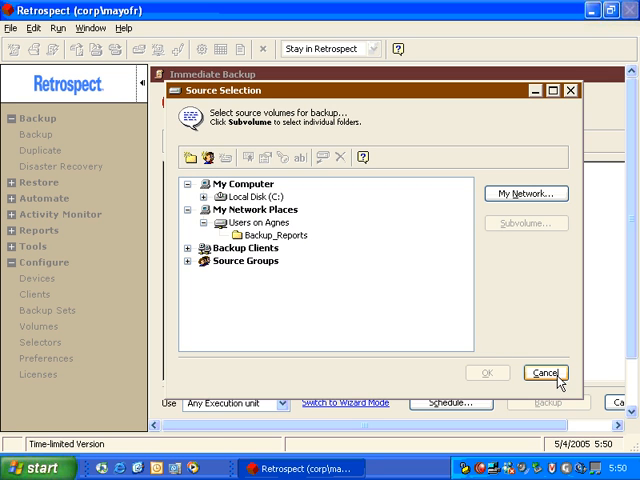
{"action": "left_click", "coordinate": [545, 373]}
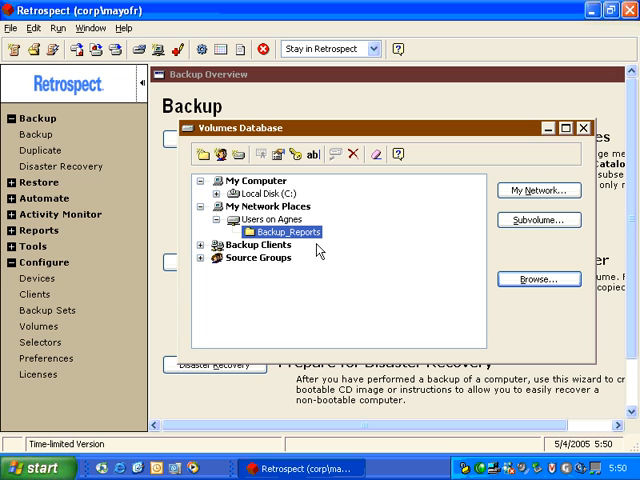
{"action": "mouse_move", "coordinate": [297, 236]}
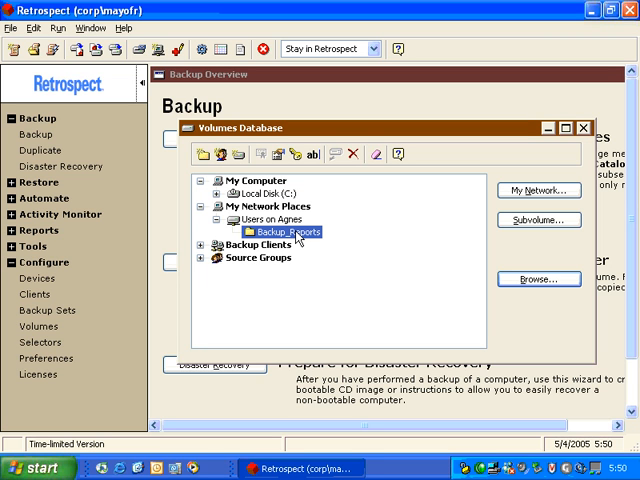
Right-click Backup_Reports in the Volumes Database to show its context menu.
{"action": "right_click", "coordinate": [294, 231]}
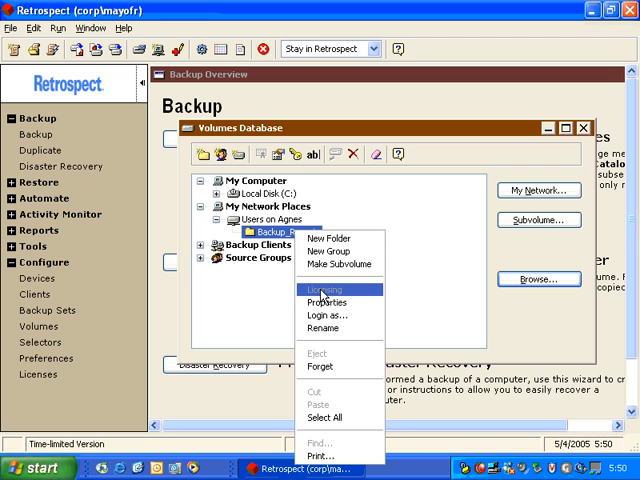
{"action": "mouse_move", "coordinate": [325, 301]}
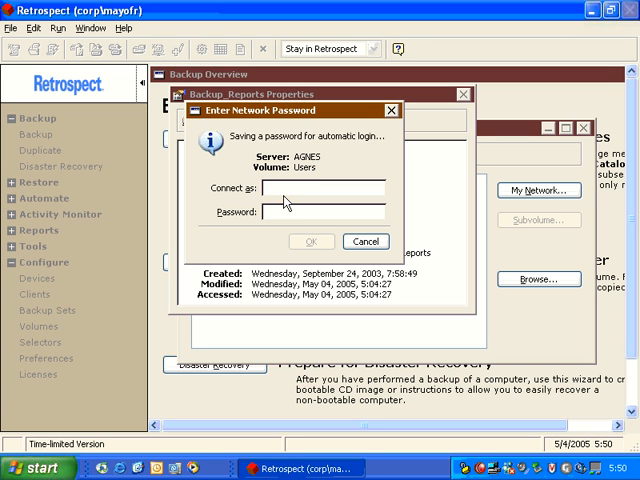
{"action": "type", "text": "mayofr"}
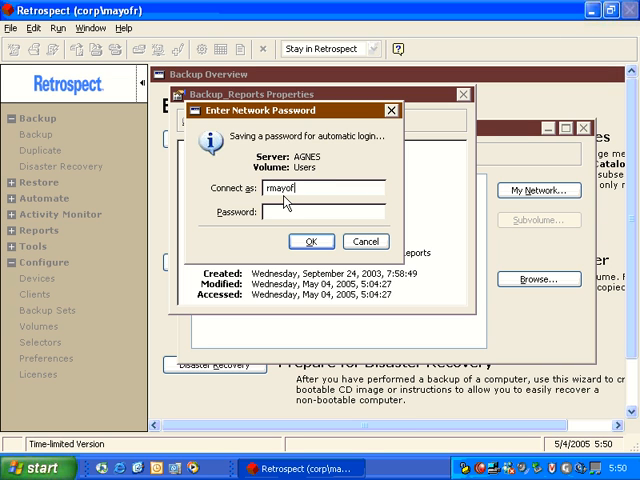
{"action": "type", "text": "***"}
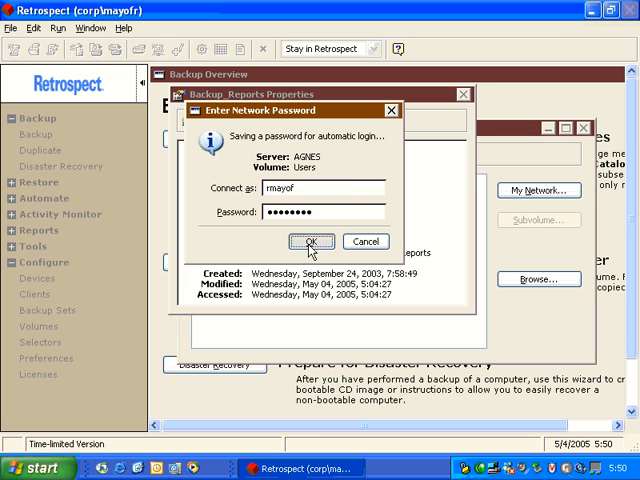
{"action": "left_click", "coordinate": [310, 242]}
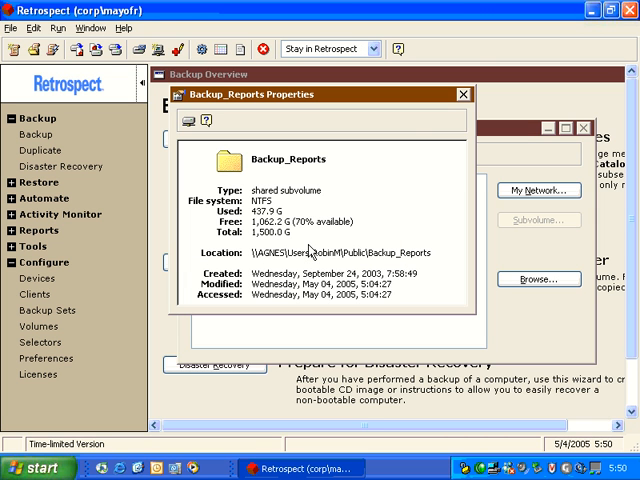